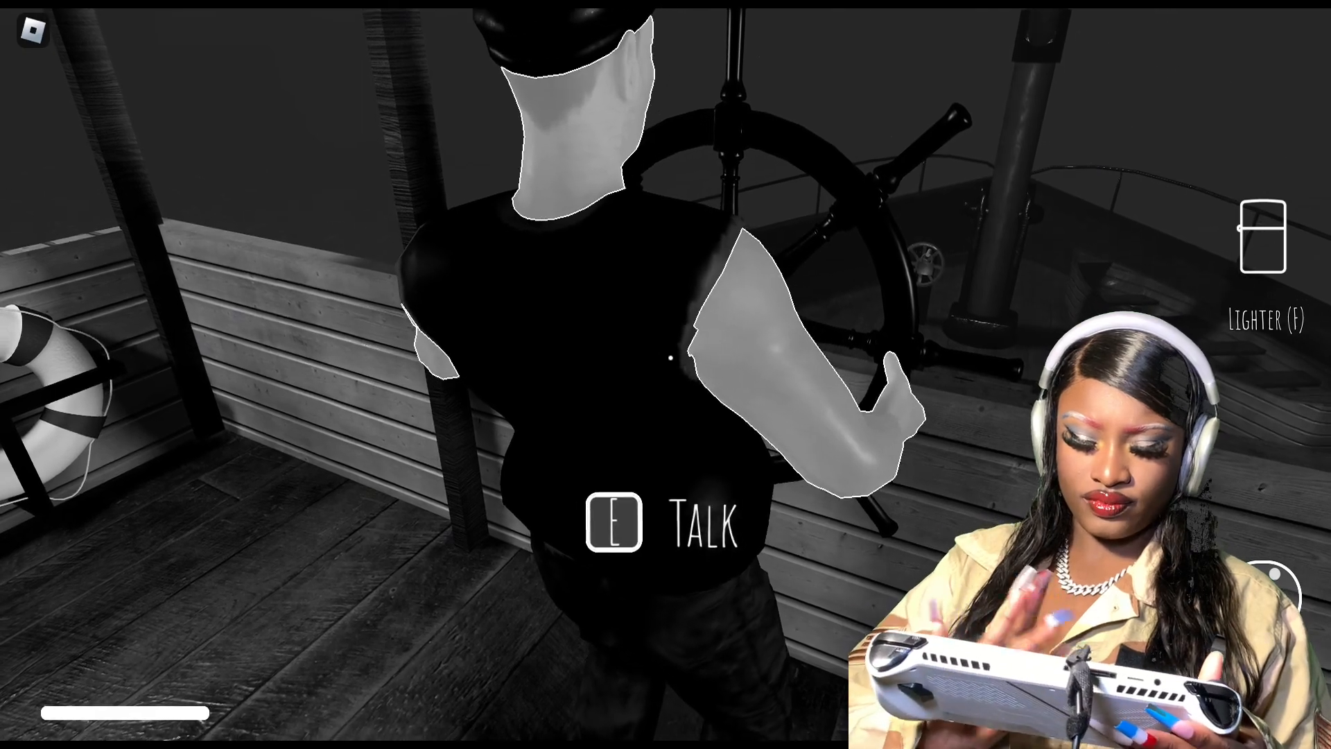
Talk to the captain to receive the deck-cleaning and cooking chores
{"action": "key", "text": "e"}
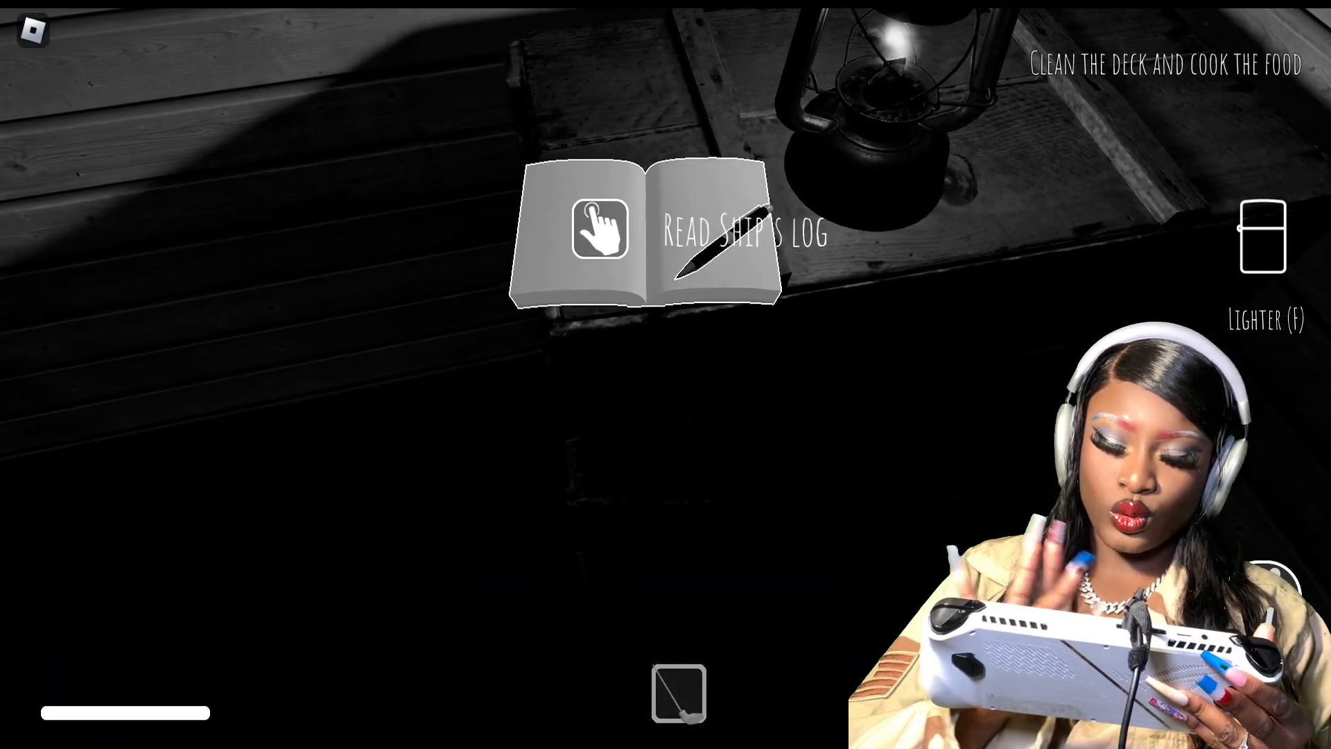
Read the ship's log lying on the lantern-lit table
{"action": "left_click", "coordinate": [600, 229]}
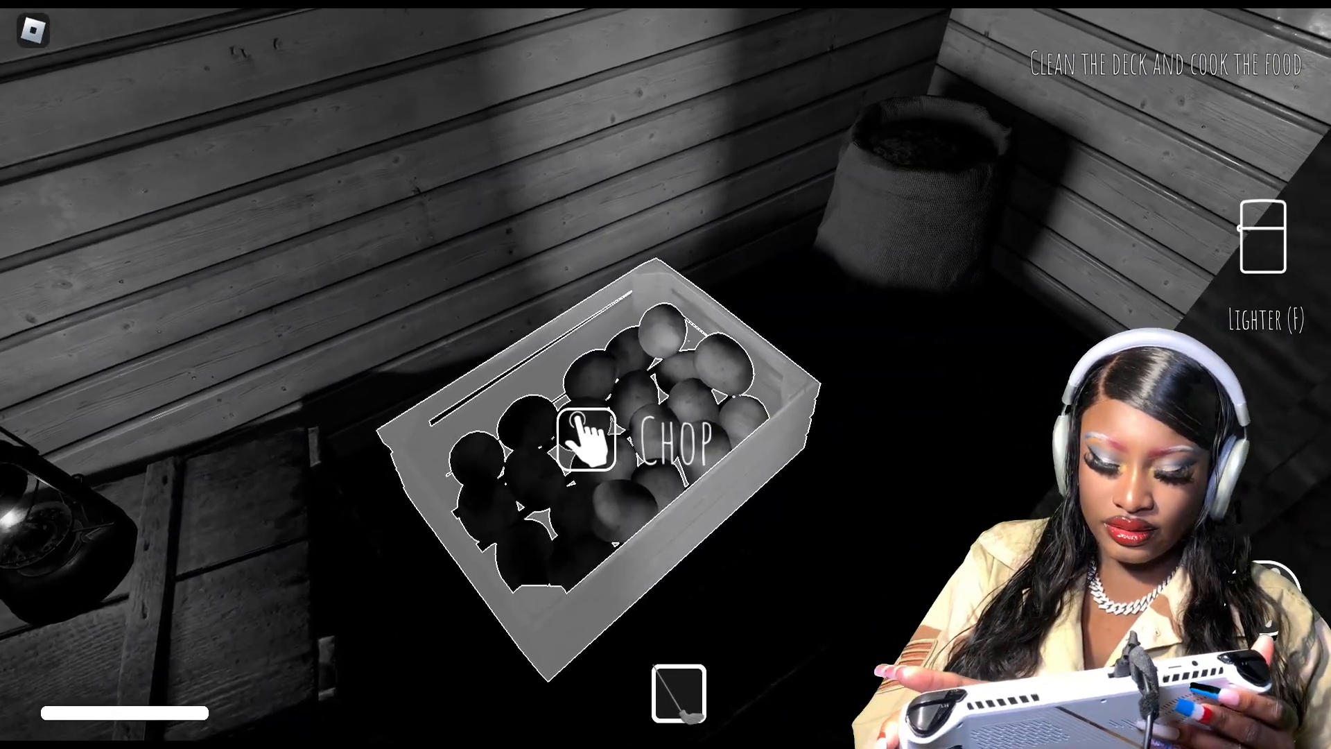
Chop the potatoes in the crate until all ten chops are done
{"action": "left_click", "coordinate": [585, 443]}
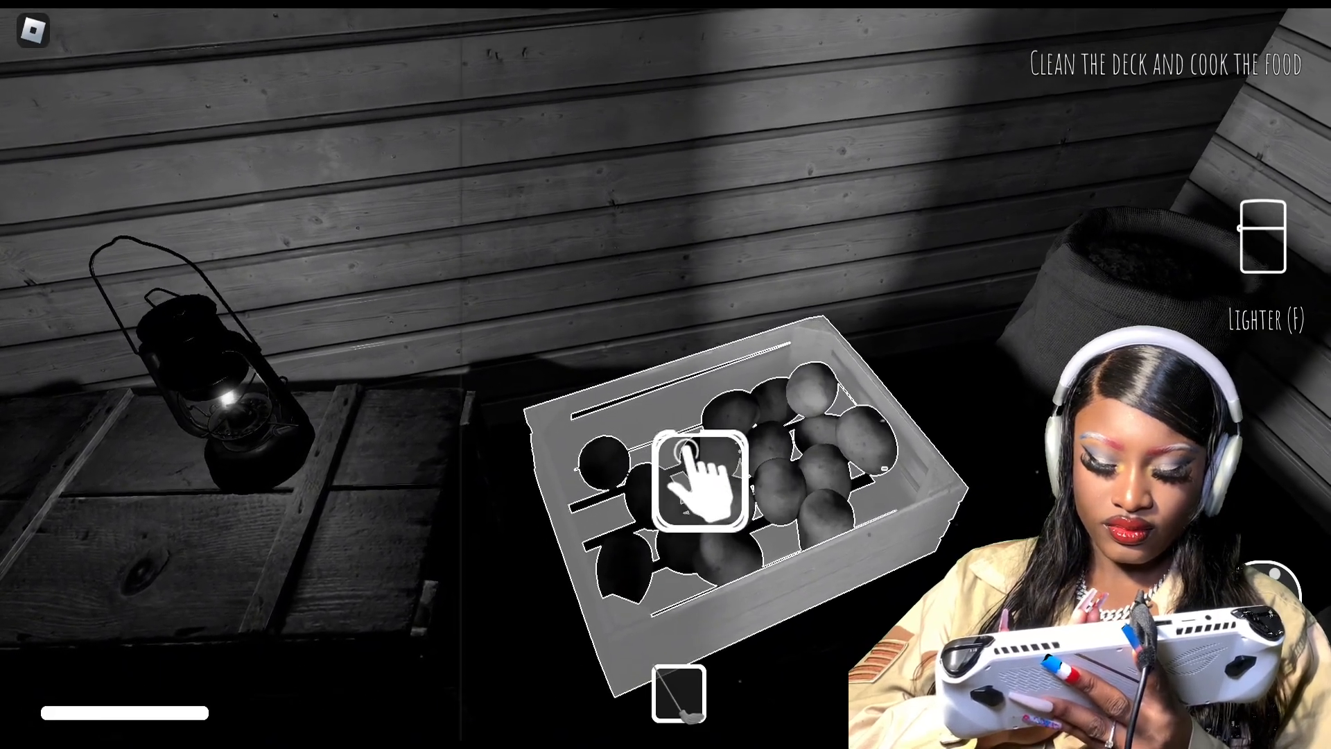
{"action": "left_click", "coordinate": [703, 484]}
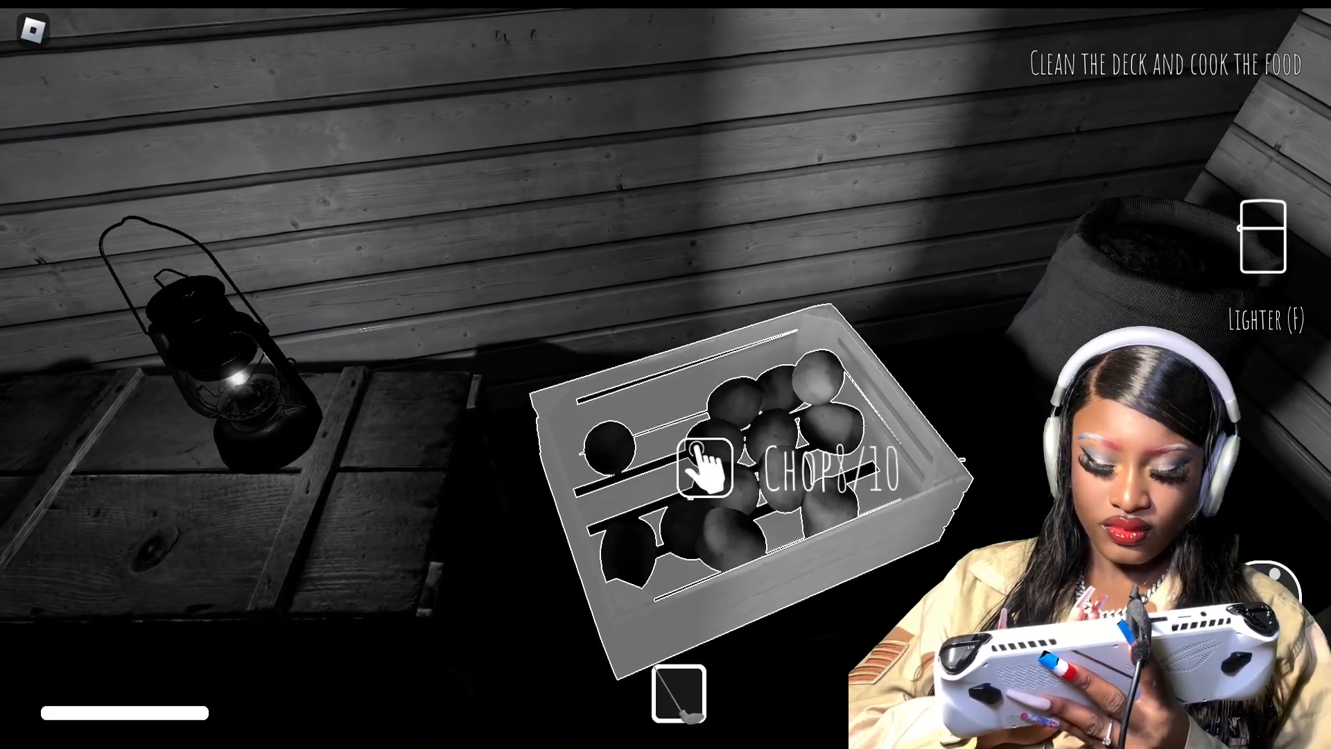
{"action": "left_click", "coordinate": [703, 467]}
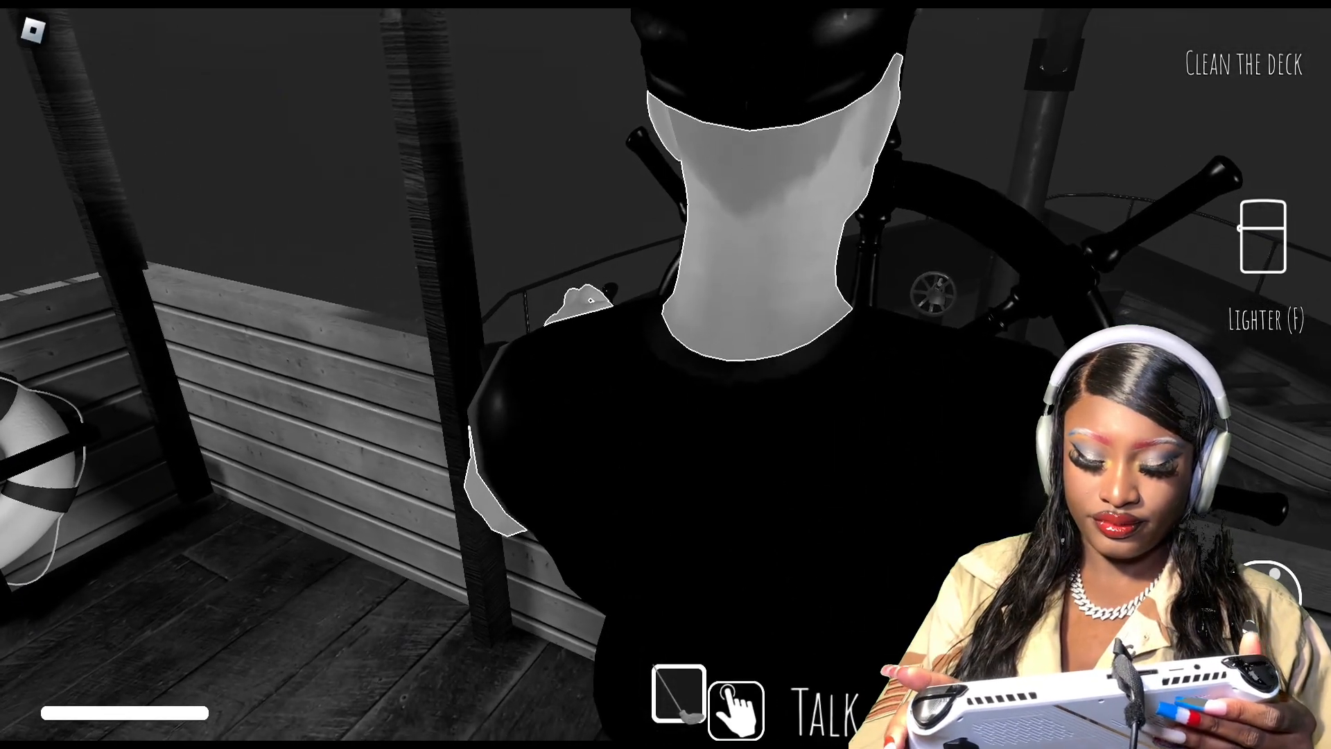
Report back to the captain at the wheel and receive the feed-the-furnace objective
{"action": "left_click", "coordinate": [735, 709]}
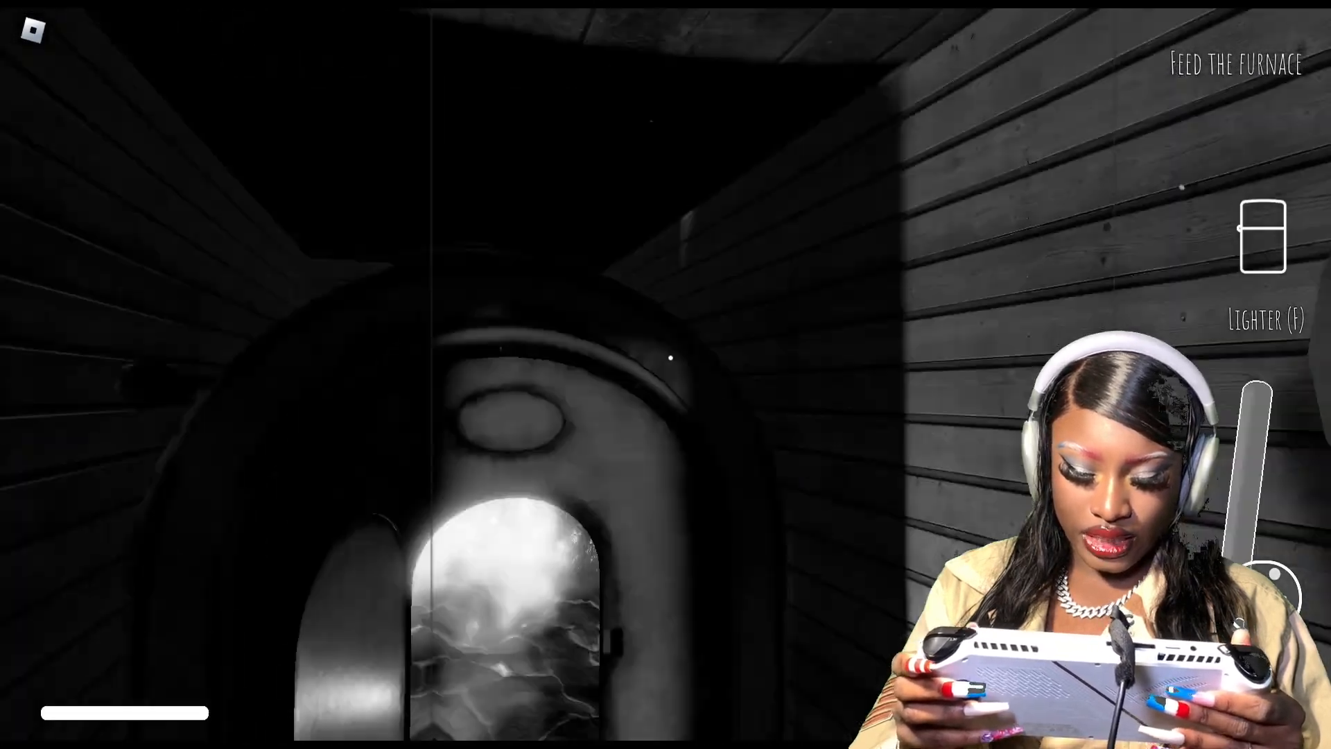
{"action": "mouse_move", "coordinate": [665, 374]}
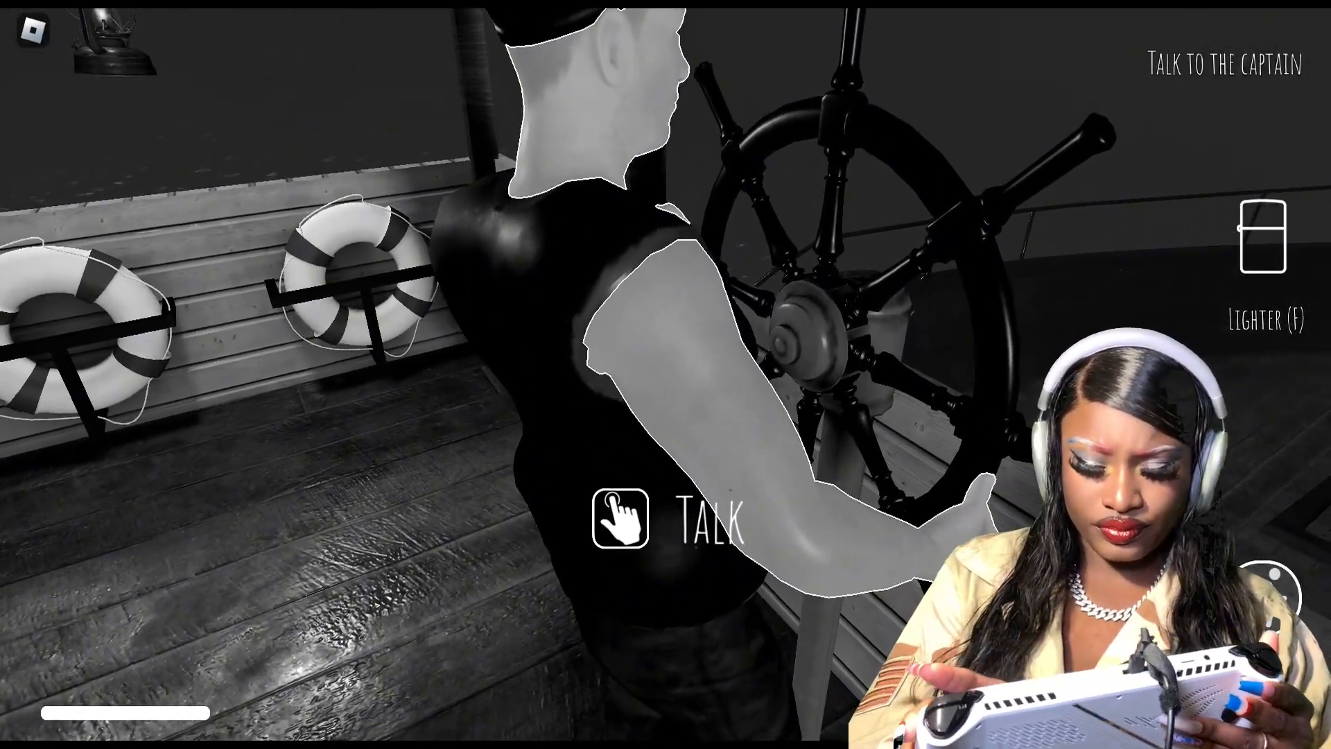
Start a conversation with the captain at the steering wheel
{"action": "left_click", "coordinate": [620, 520]}
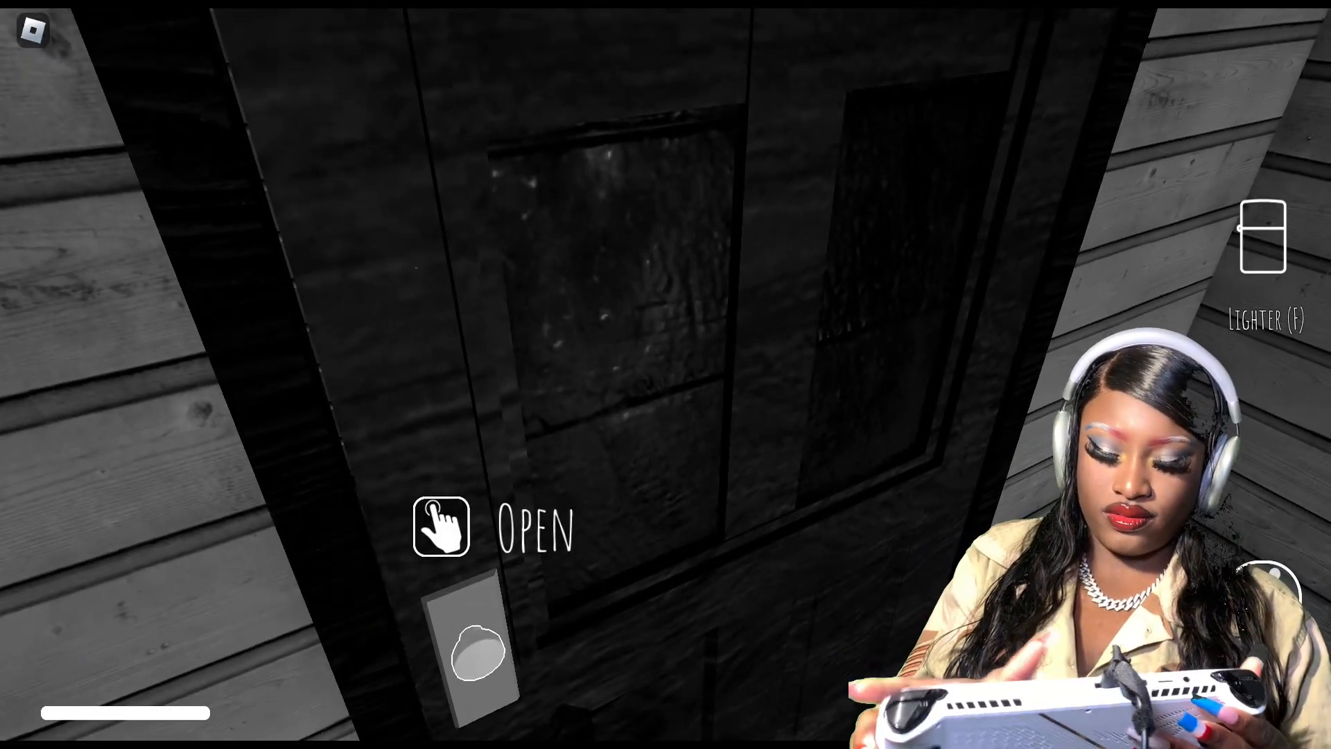
Open the wooden cabin door by its handle
{"action": "left_click", "coordinate": [441, 527]}
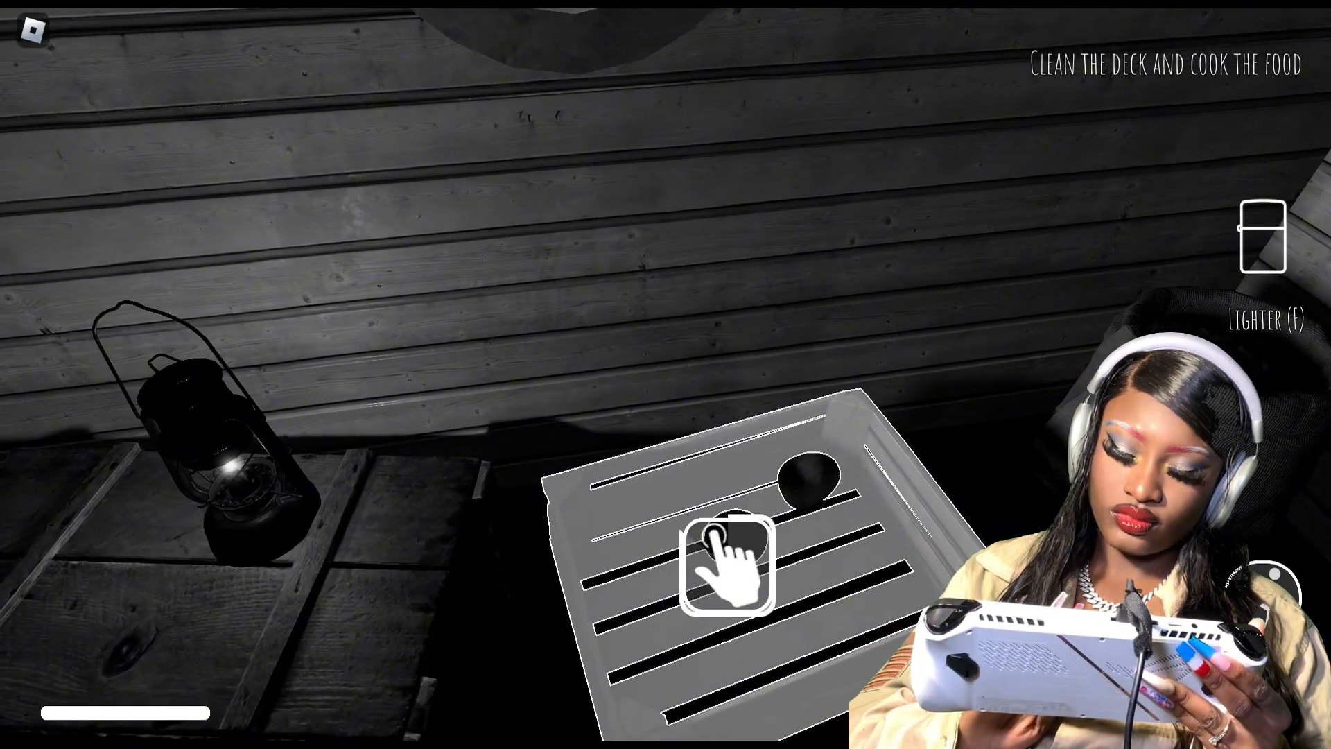
Take the food from the crate and cook it in the pot on the stove
{"action": "left_click", "coordinate": [728, 563]}
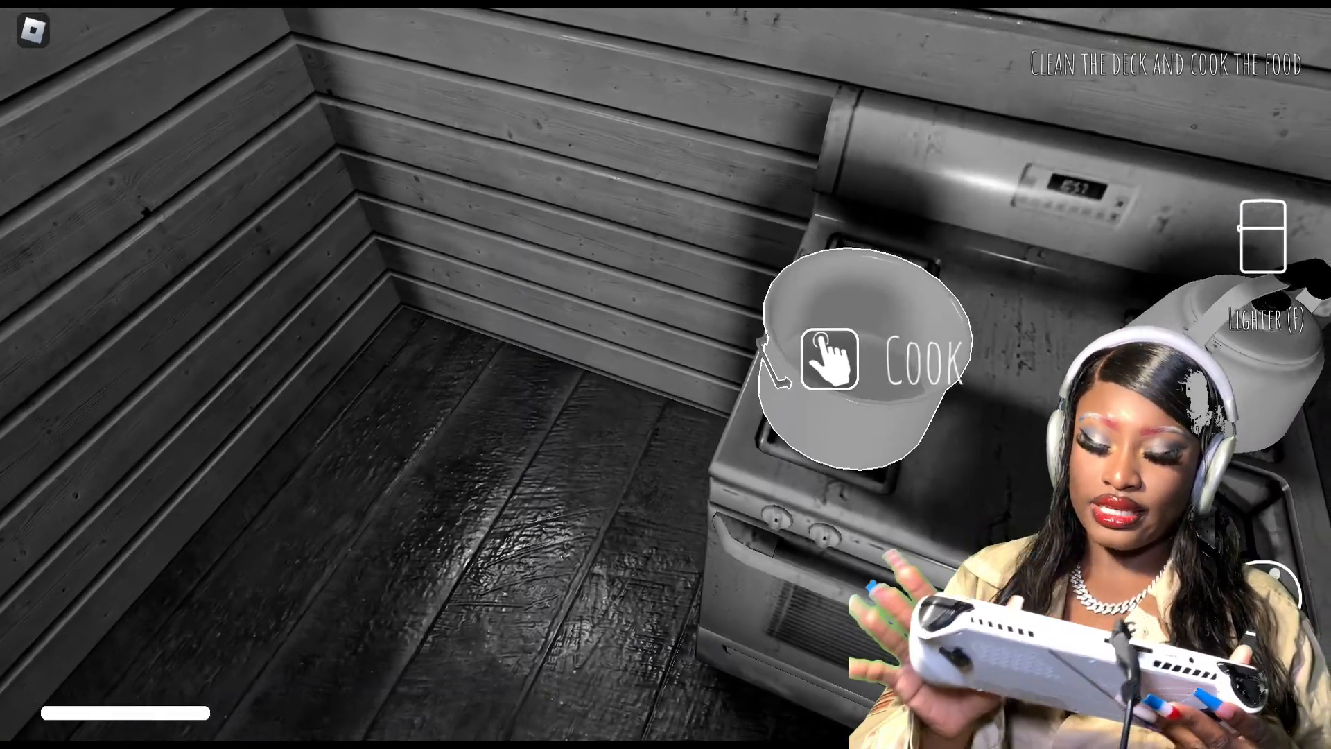
{"action": "left_click", "coordinate": [831, 356]}
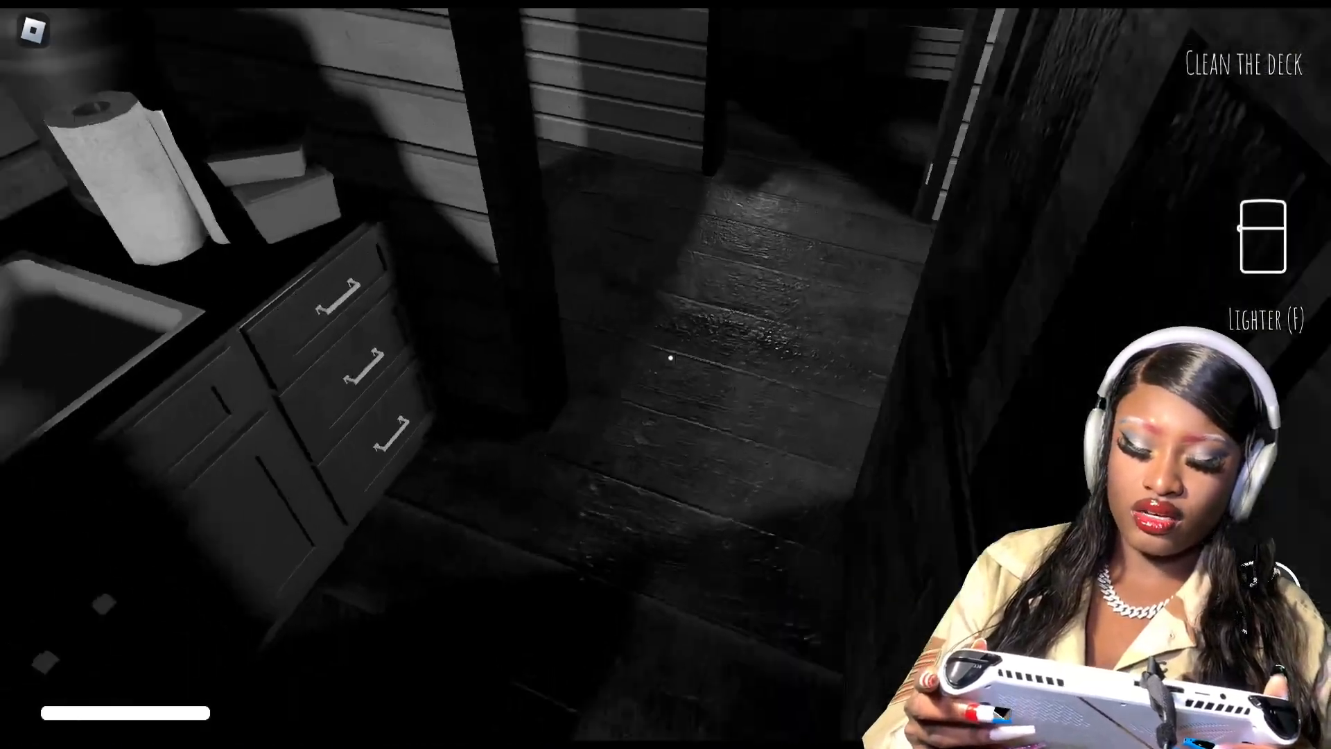
{"action": "mouse_move", "coordinate": [665, 357]}
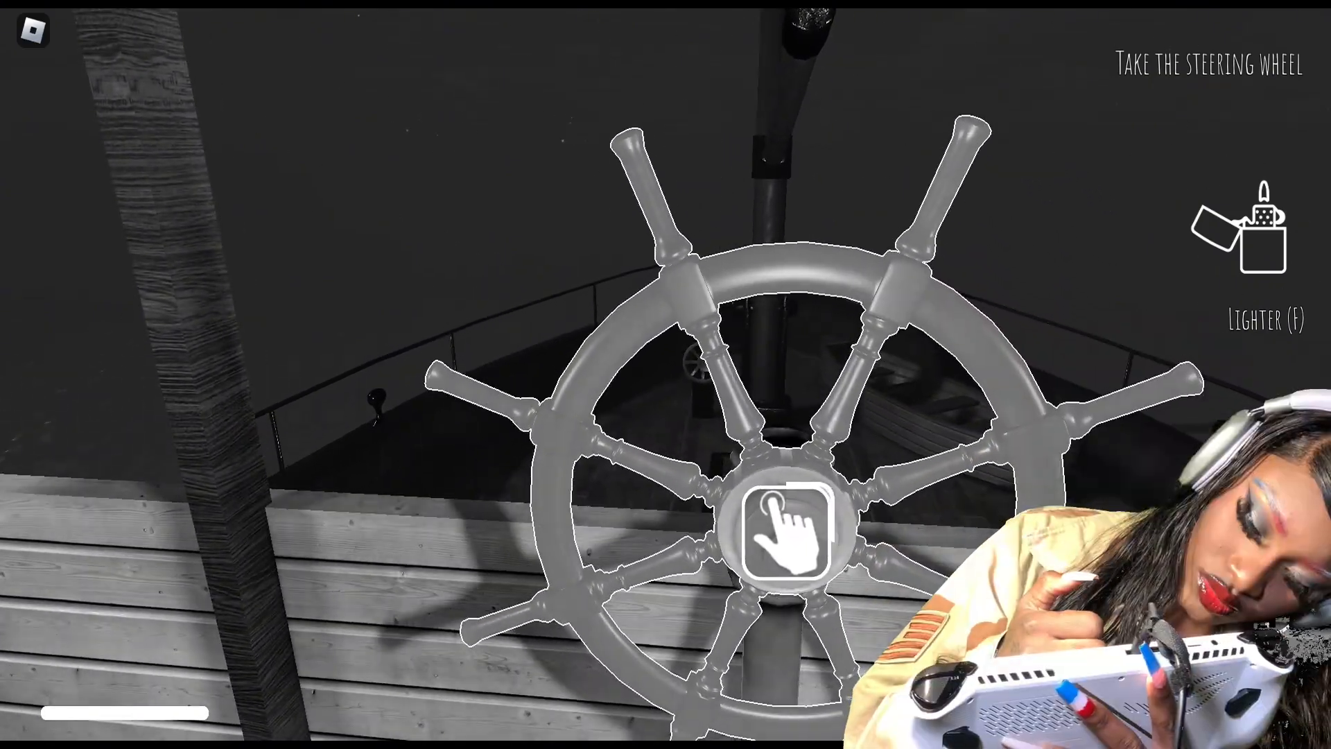
Take hold of the ship's steering wheel
{"action": "left_click", "coordinate": [788, 531]}
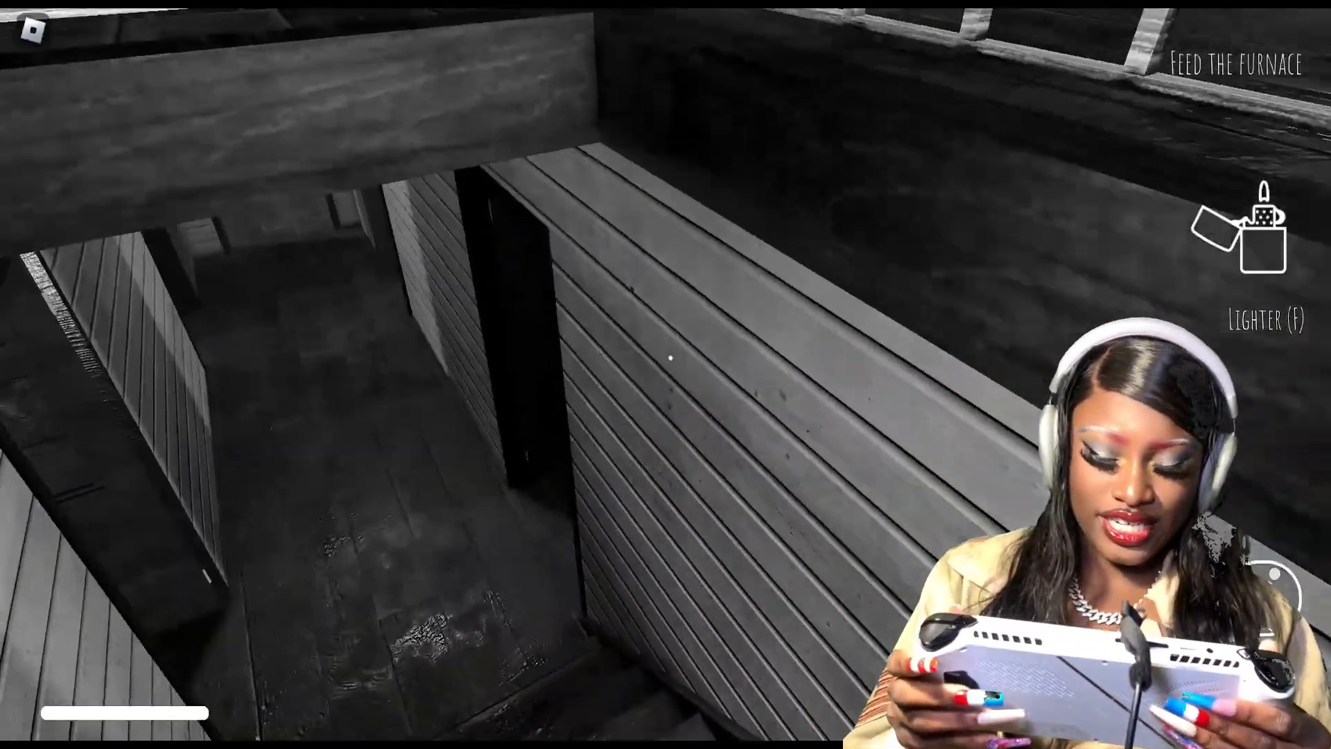
{"action": "mouse_move", "coordinate": [665, 374]}
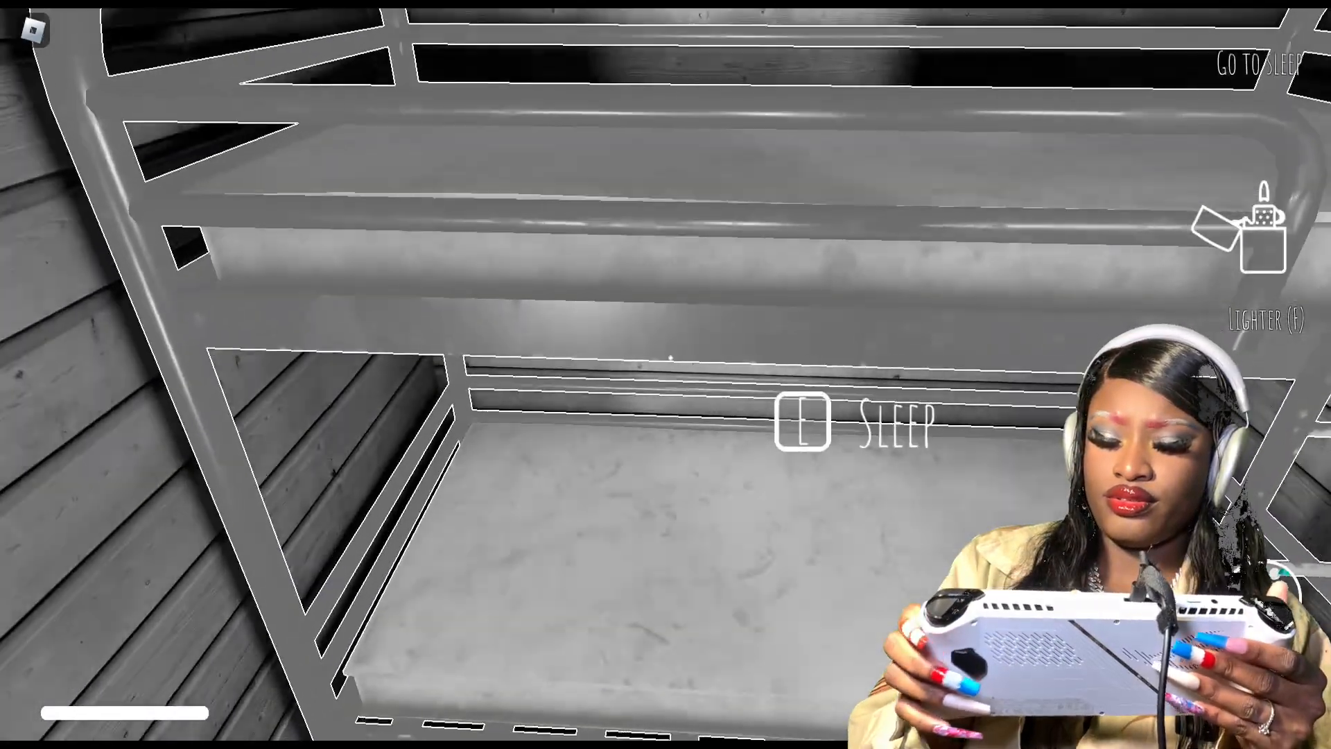
Sleep in the bunk bed to end the day
{"action": "key", "text": "e"}
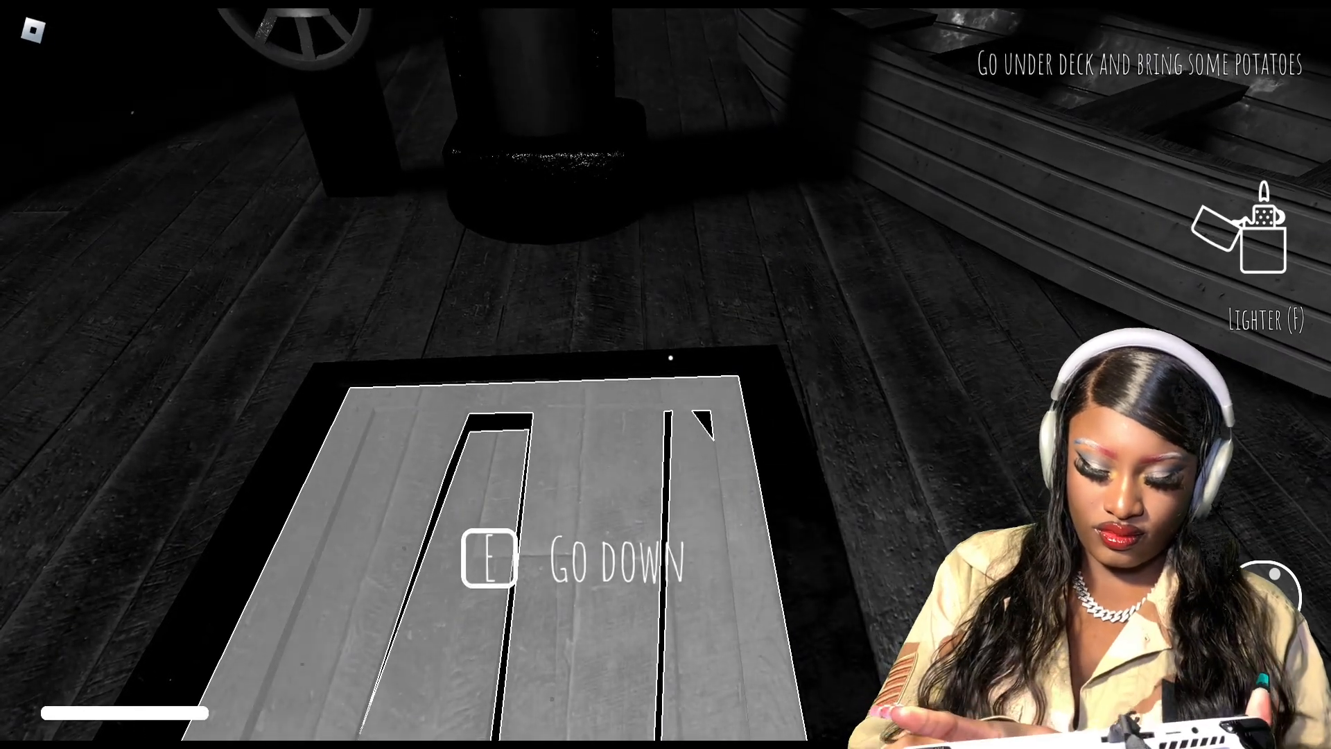
Go down through the deck hatch to fetch the potatoes below deck
{"action": "key", "text": "e"}
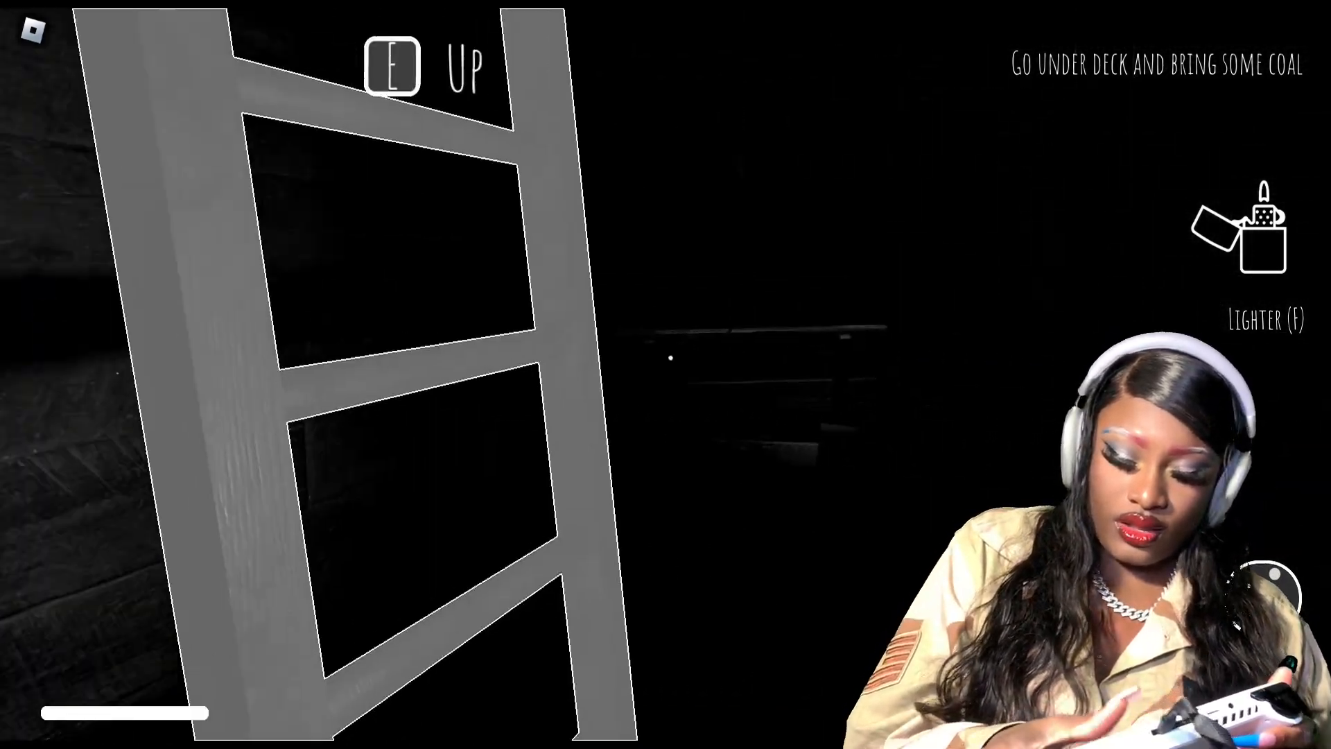
Climb the ladder back up to the deck with the coal using the Up prompt
{"action": "key", "text": "e"}
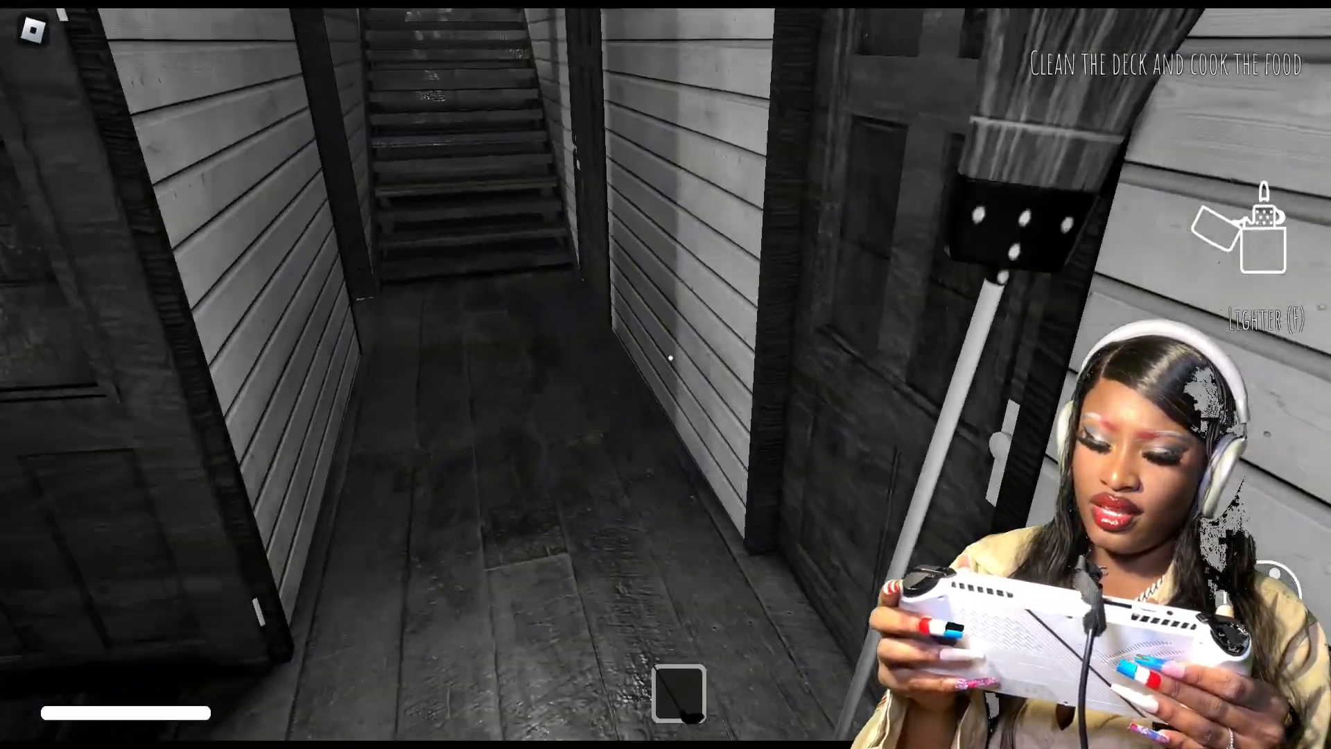
{"action": "mouse_move", "coordinate": [666, 374]}
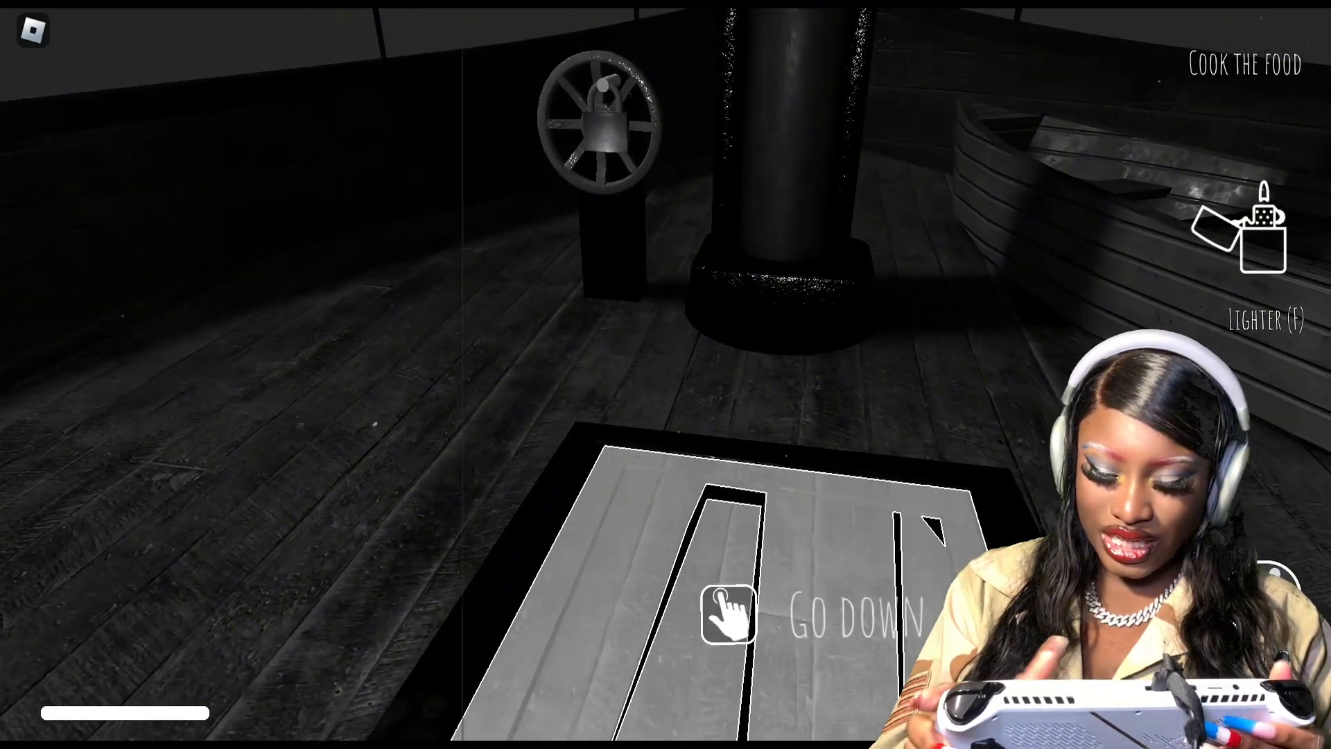
{"action": "left_click", "coordinate": [730, 615]}
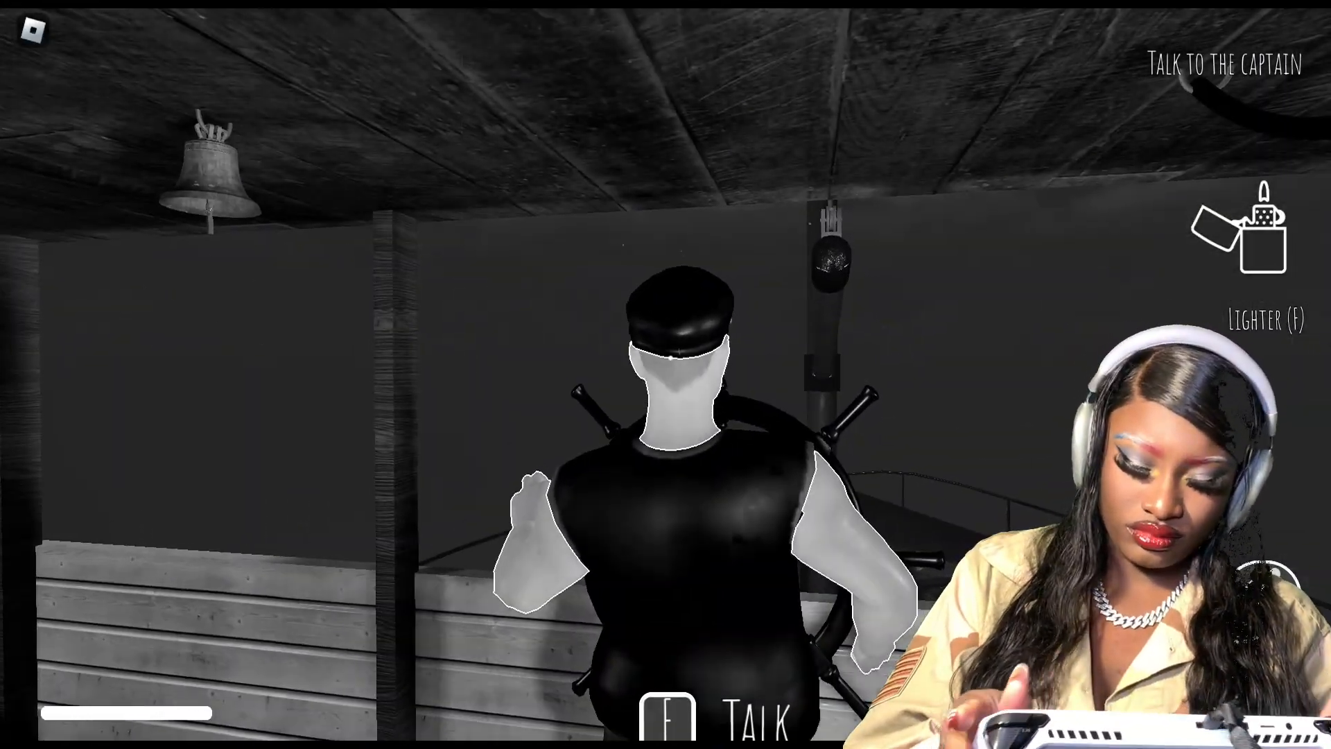
Talk to the captain at the ship's wheel so he asks whether the tasks are done
{"action": "key", "text": "f"}
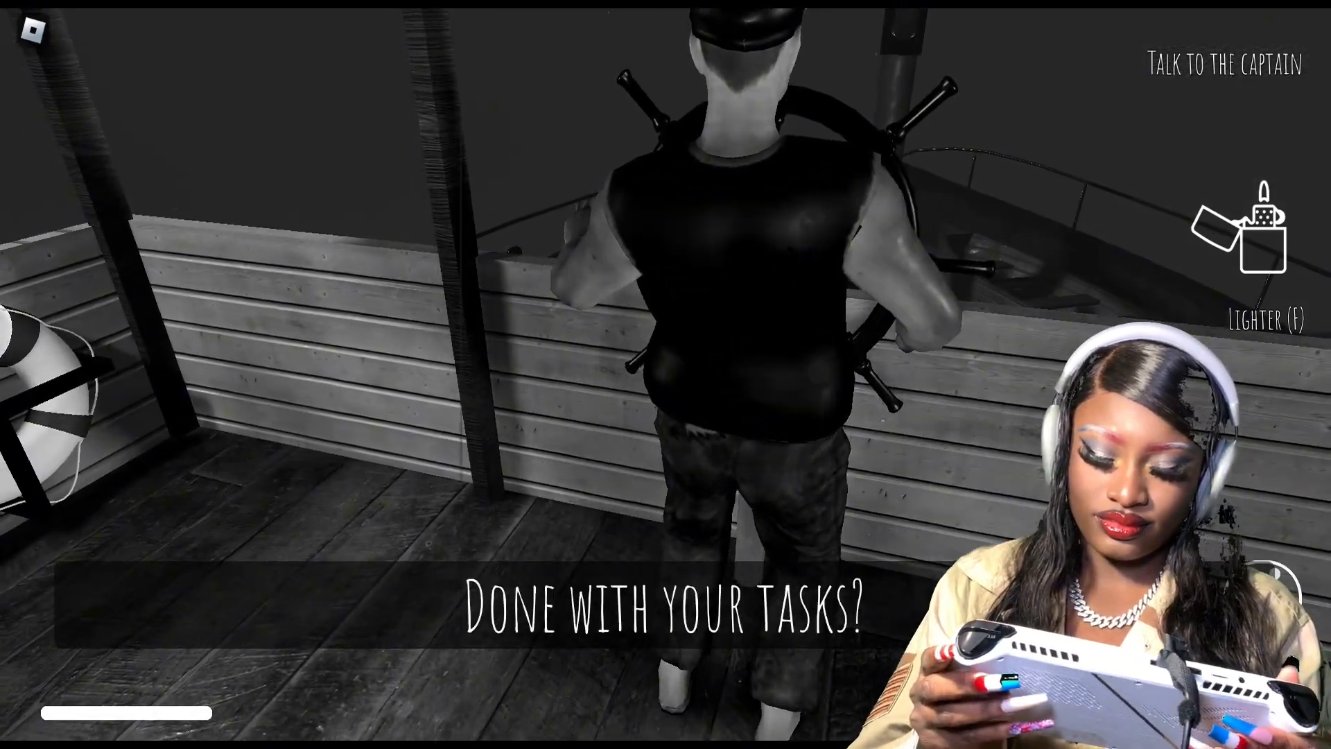